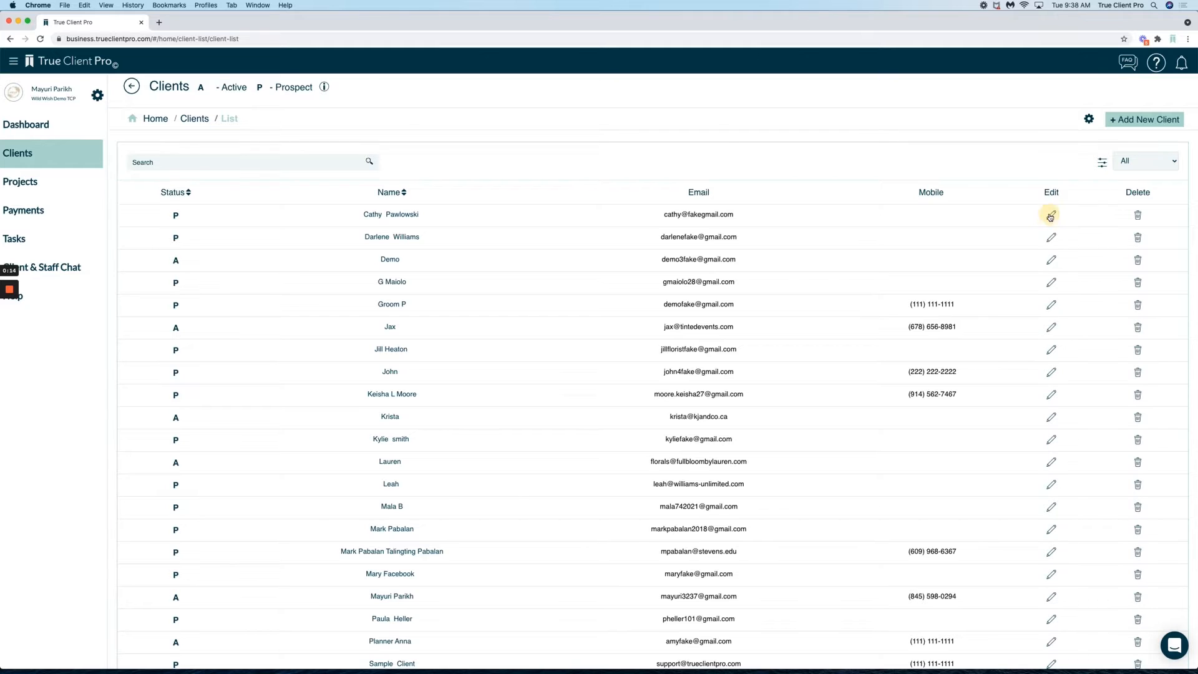
# Open the first client's row in the Clients list via its Edit pencil icon
pyautogui.click(1051, 214)
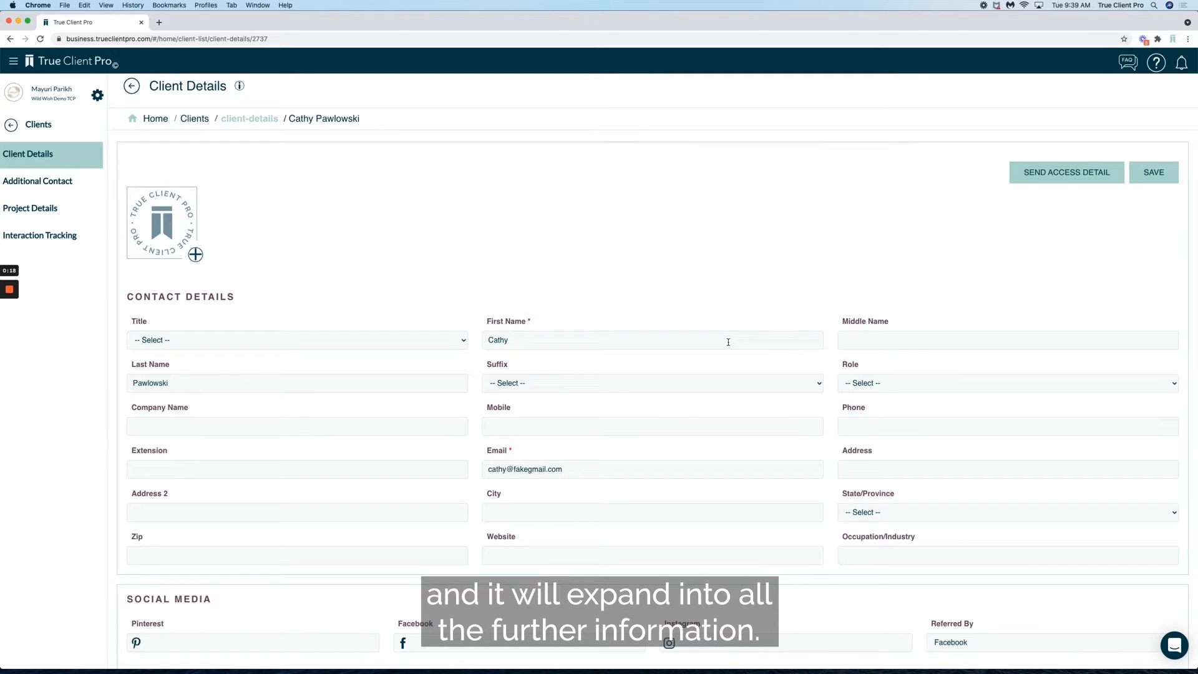
pyautogui.scroll(-3)
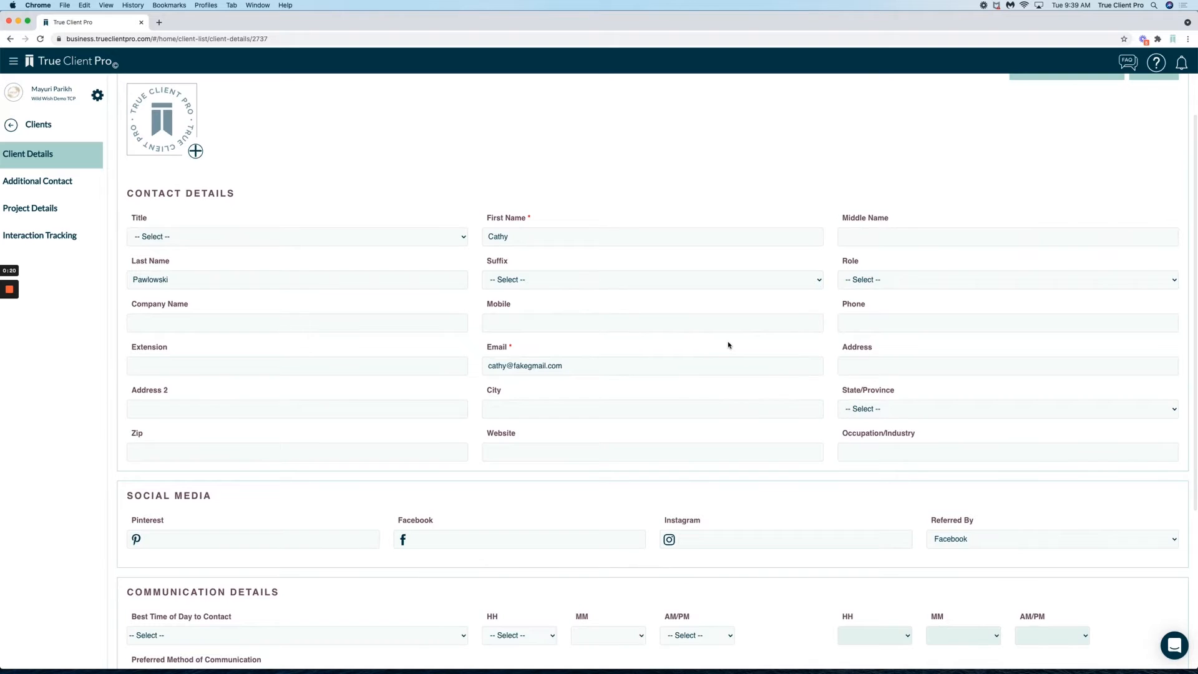
pyautogui.scroll(-3)
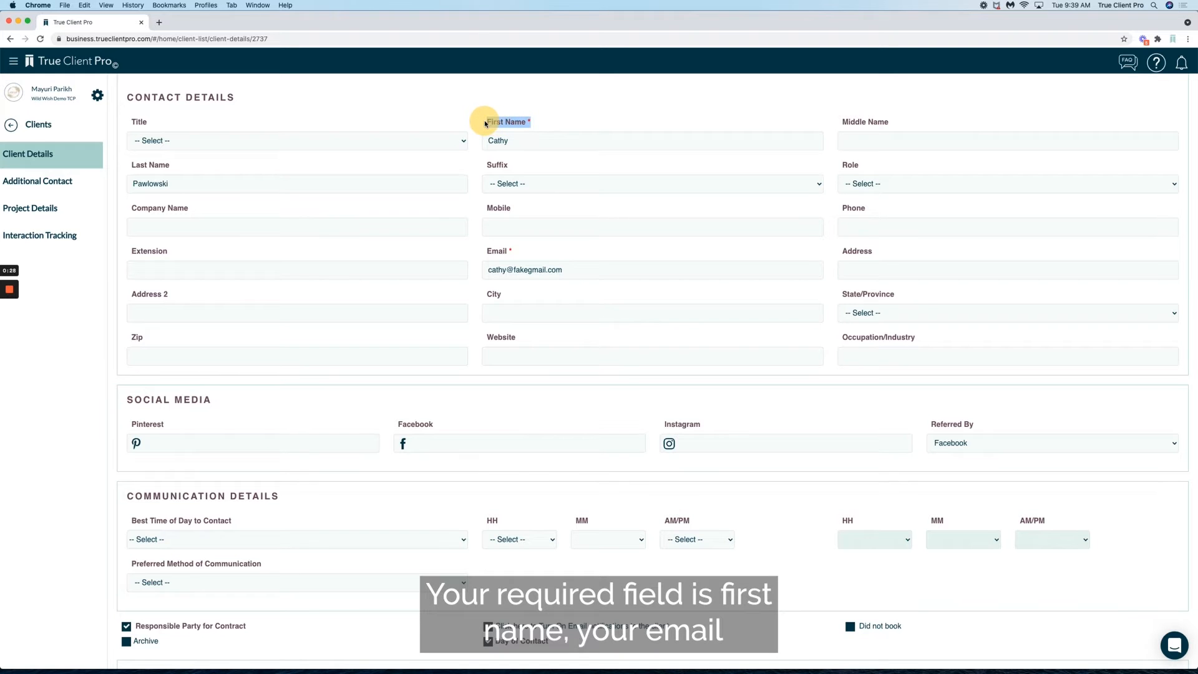
pyautogui.moveTo(515, 253)
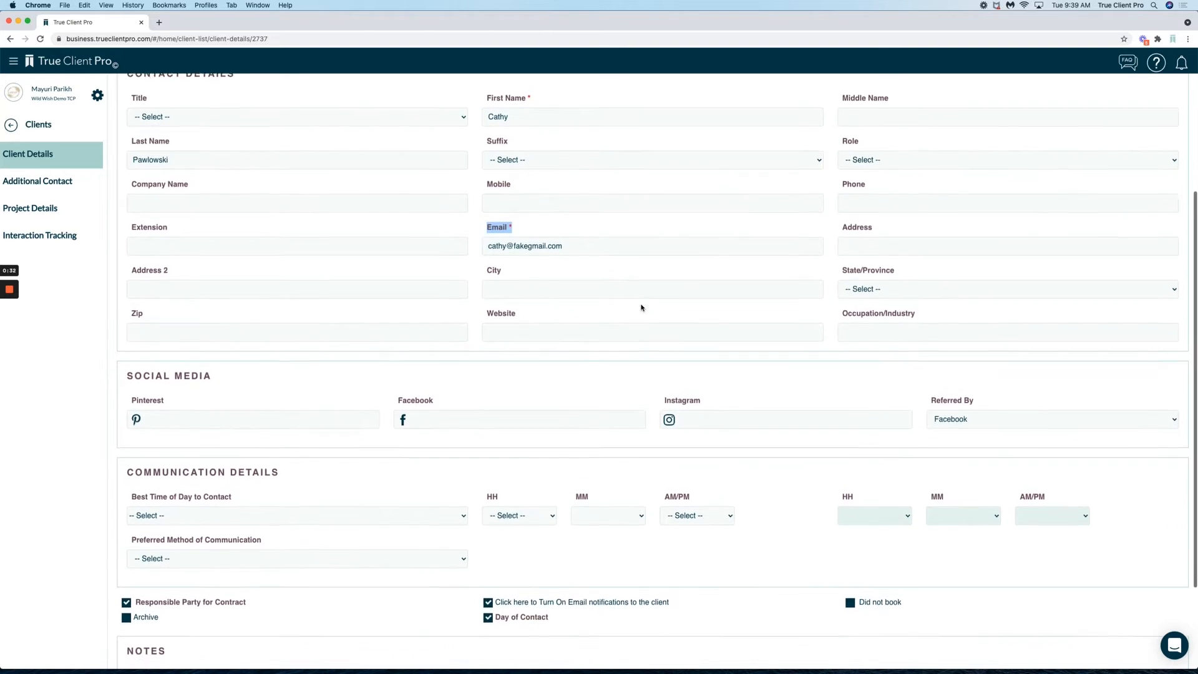
pyautogui.scroll(-3)
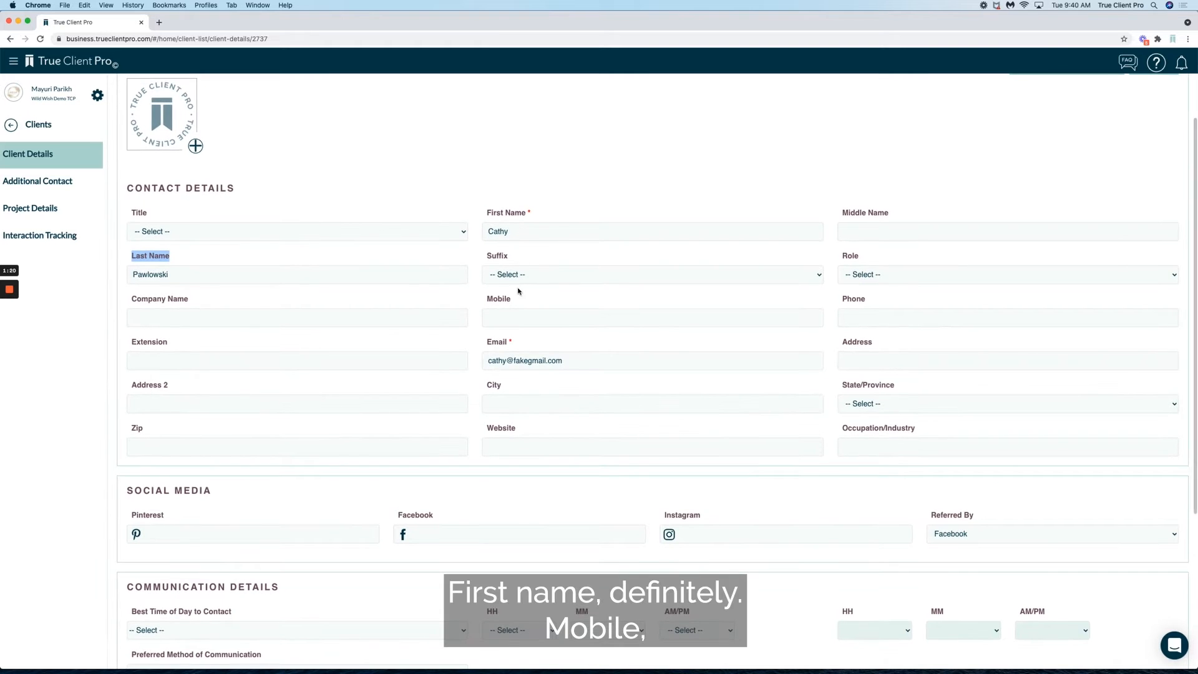
pyautogui.scroll(-3)
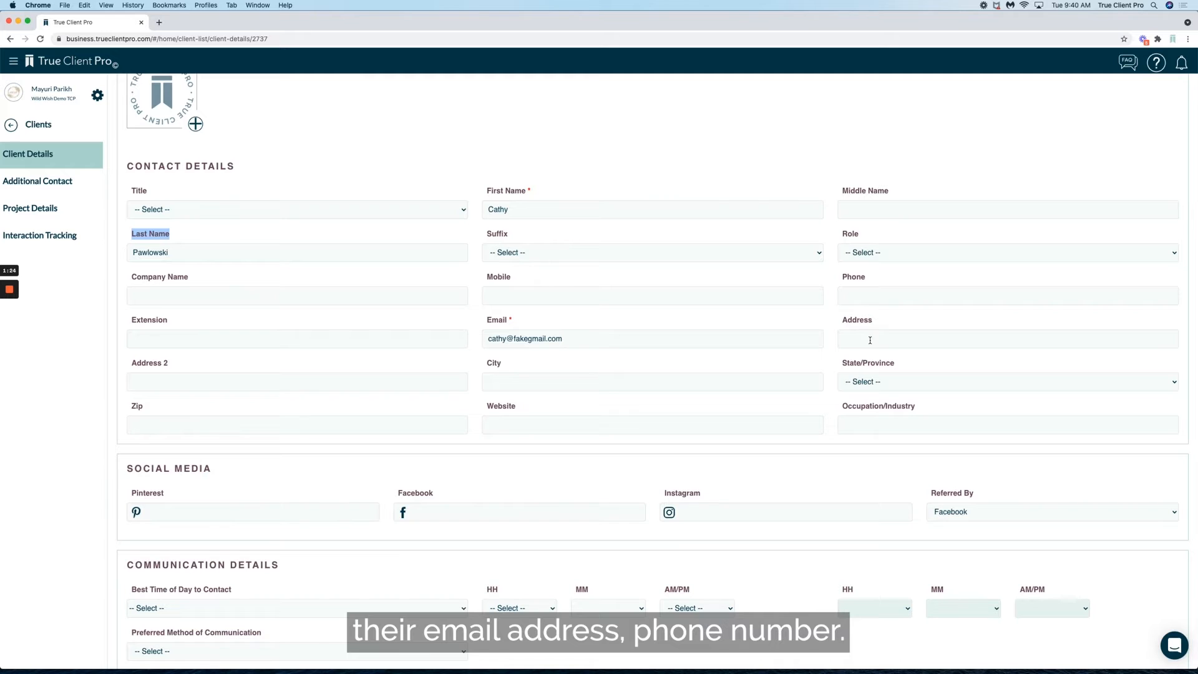
pyautogui.scroll(-3)
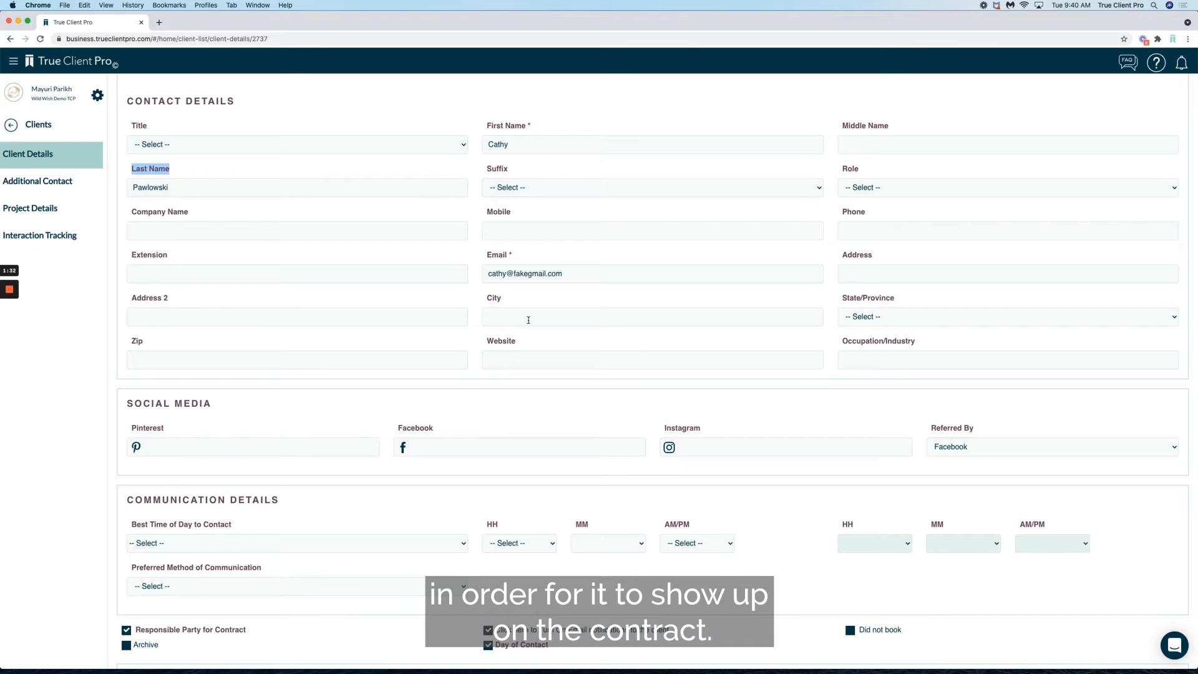
pyautogui.scroll(-3)
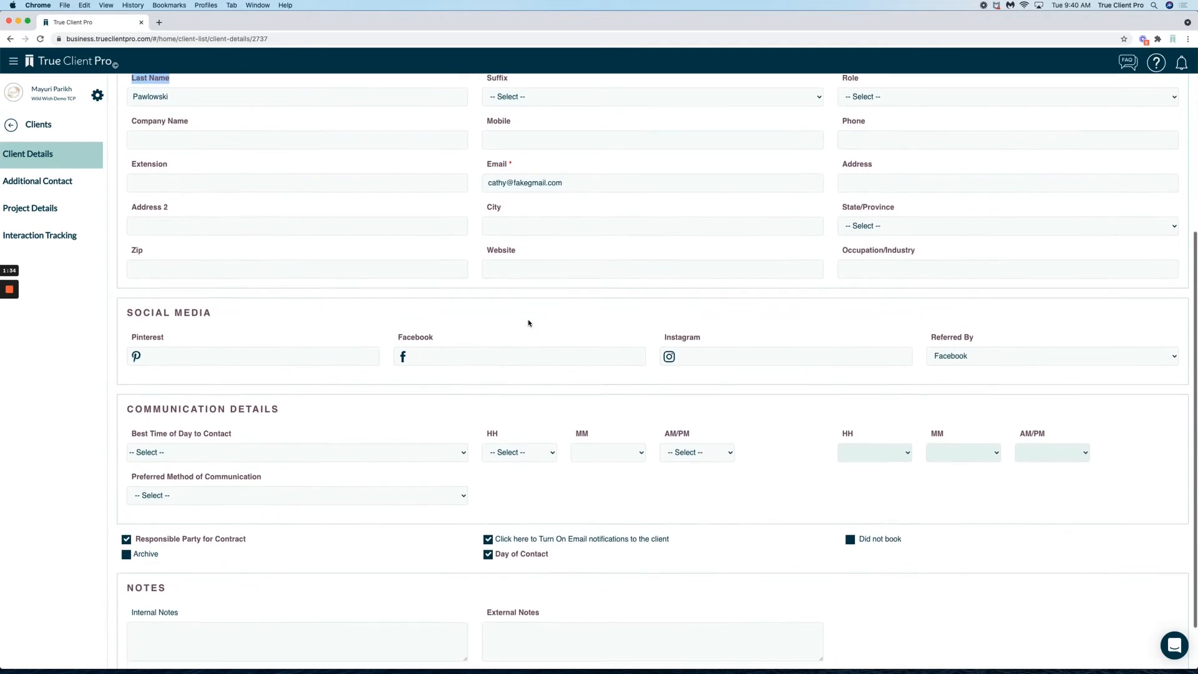
pyautogui.scroll(-3)
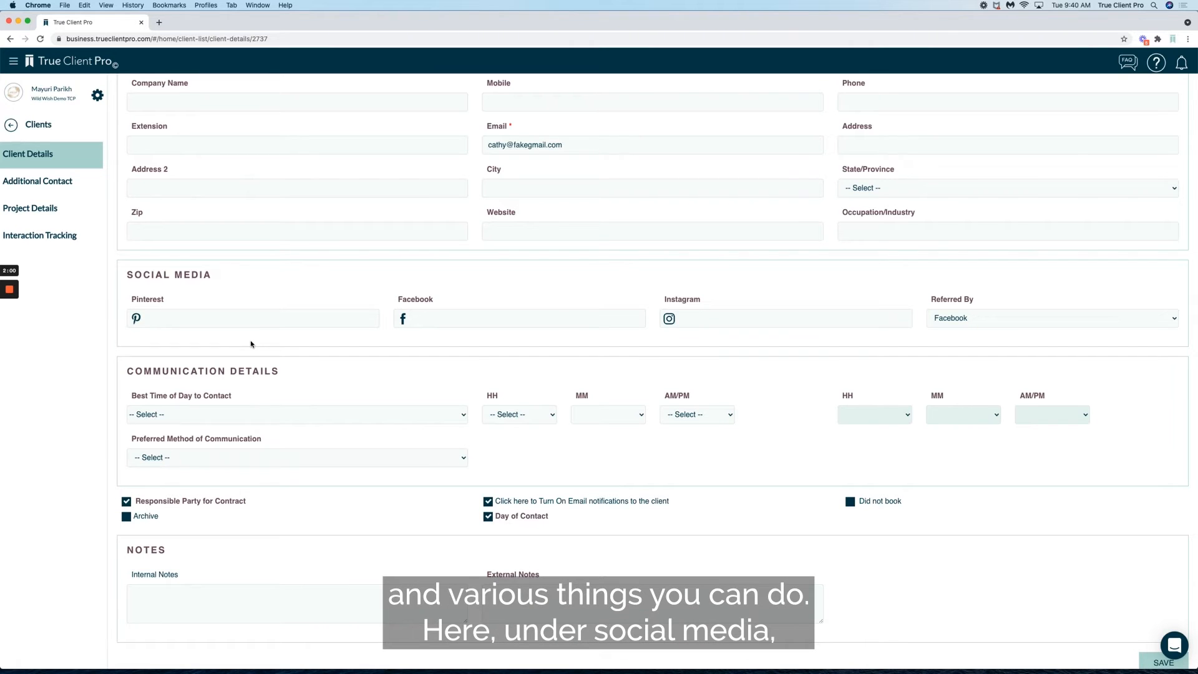
pyautogui.moveTo(1015, 303)
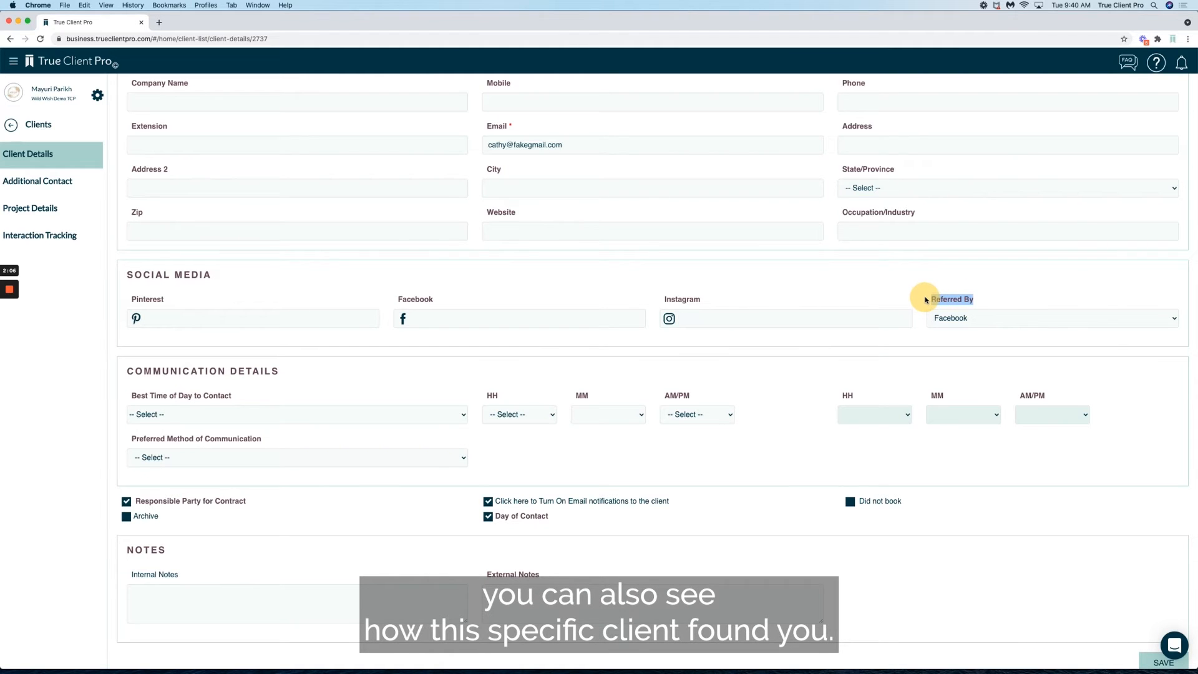
pyautogui.click(1051, 317)
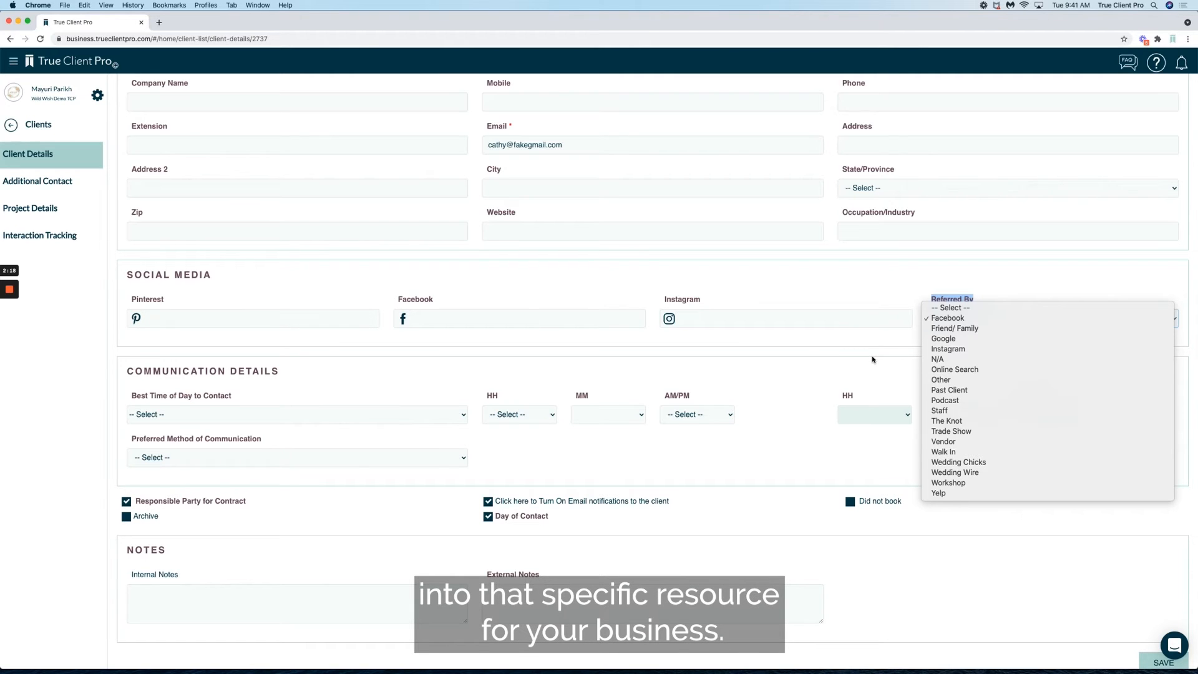
pyautogui.moveTo(953, 328)
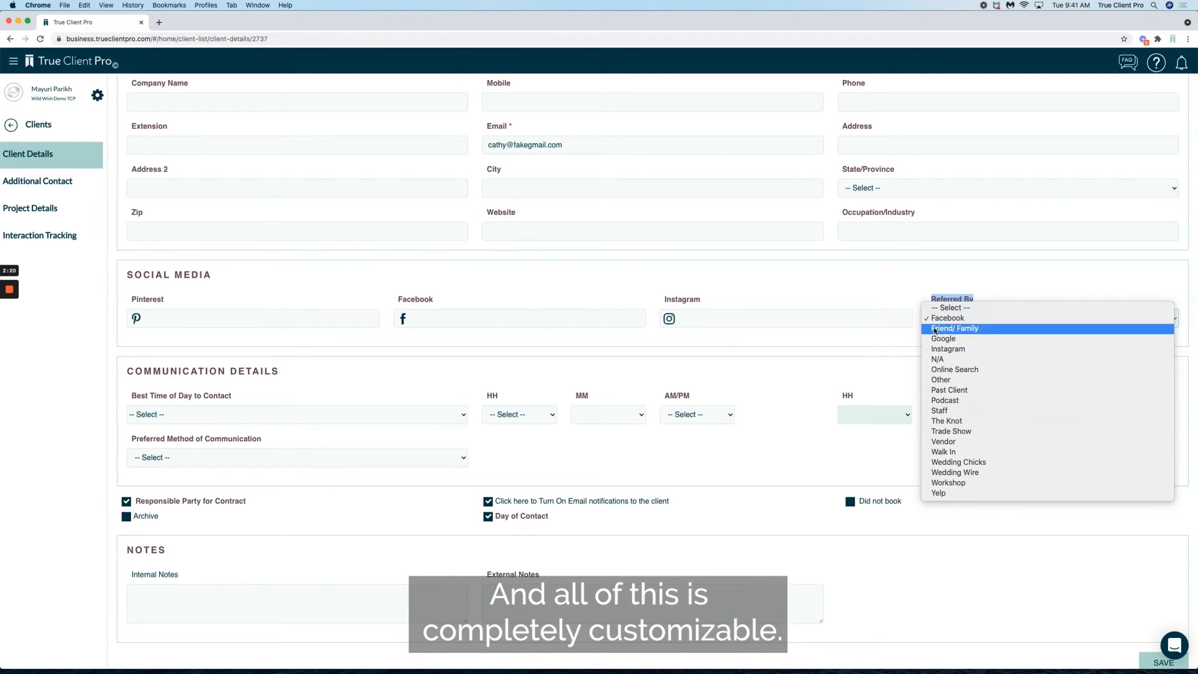
pyautogui.moveTo(939, 493)
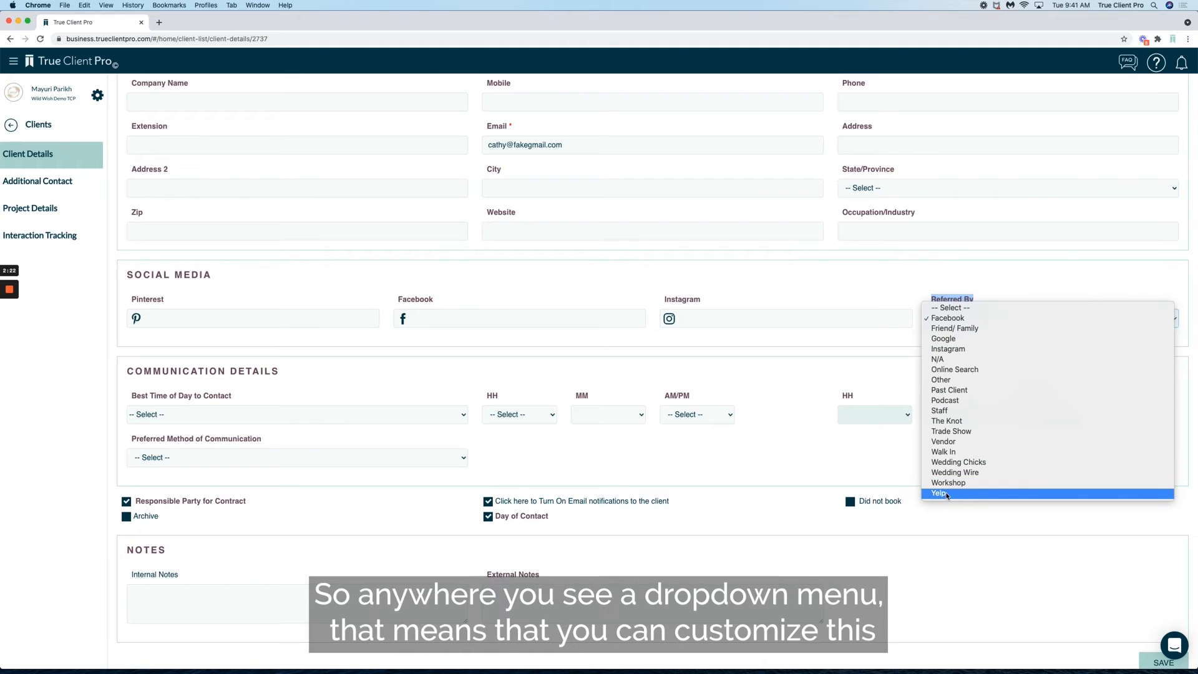
pyautogui.moveTo(941, 493)
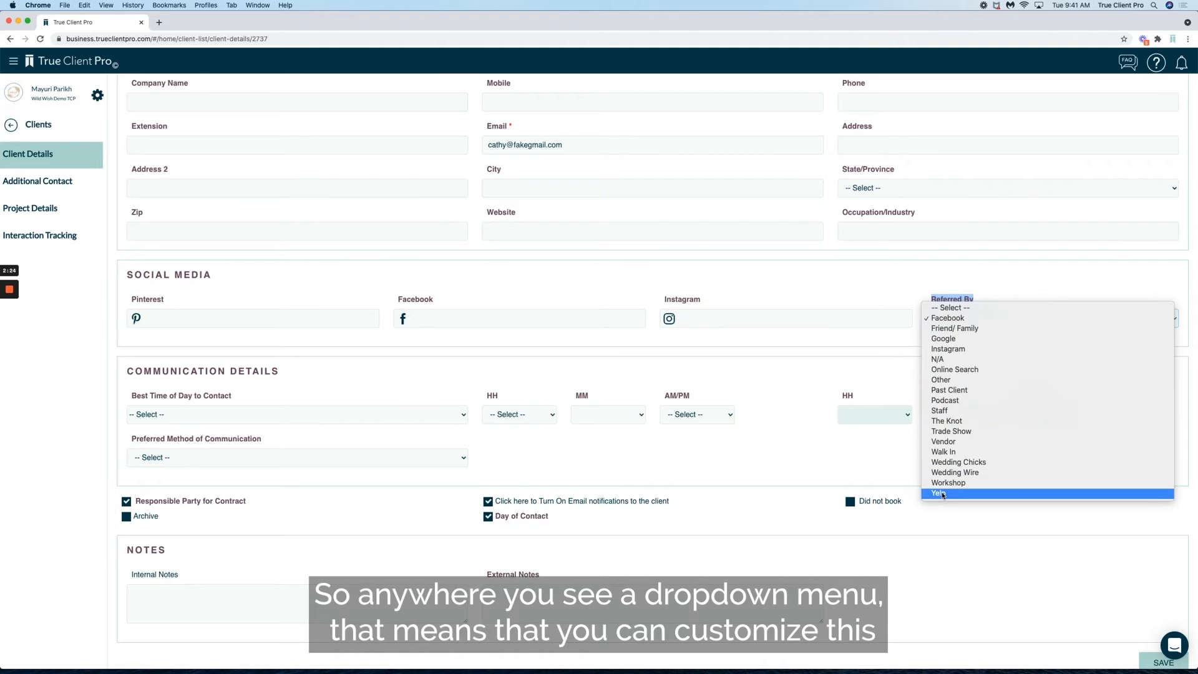
pyautogui.moveTo(847, 347)
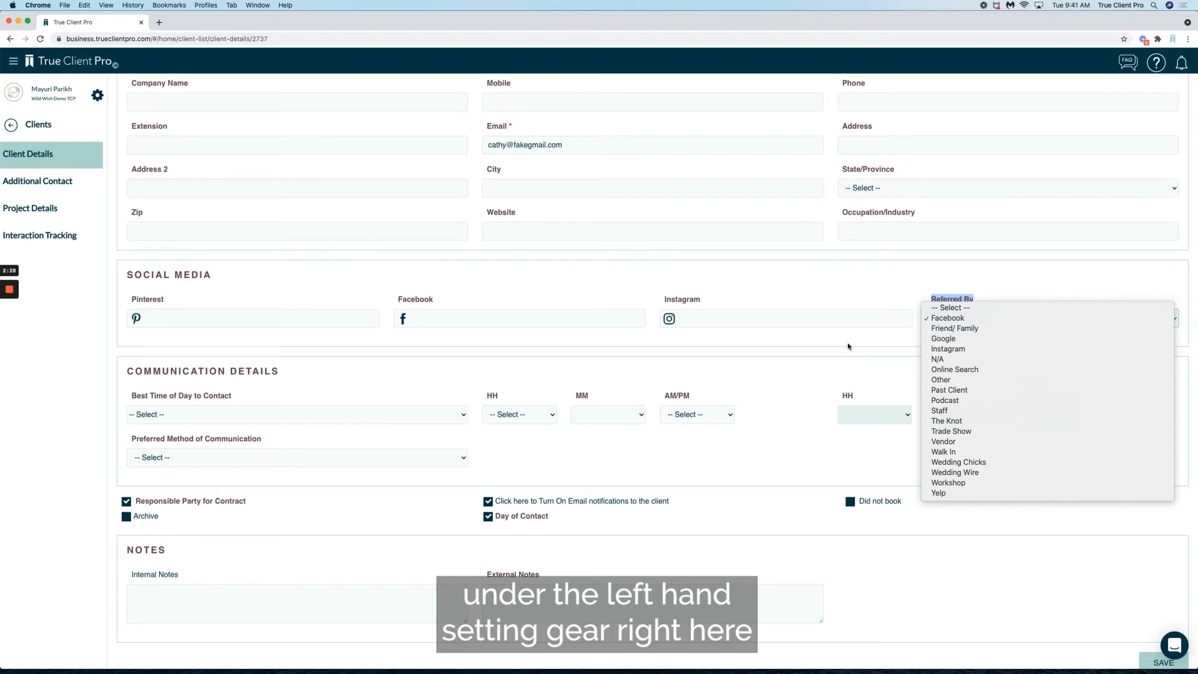
pyautogui.moveTo(48, 68)
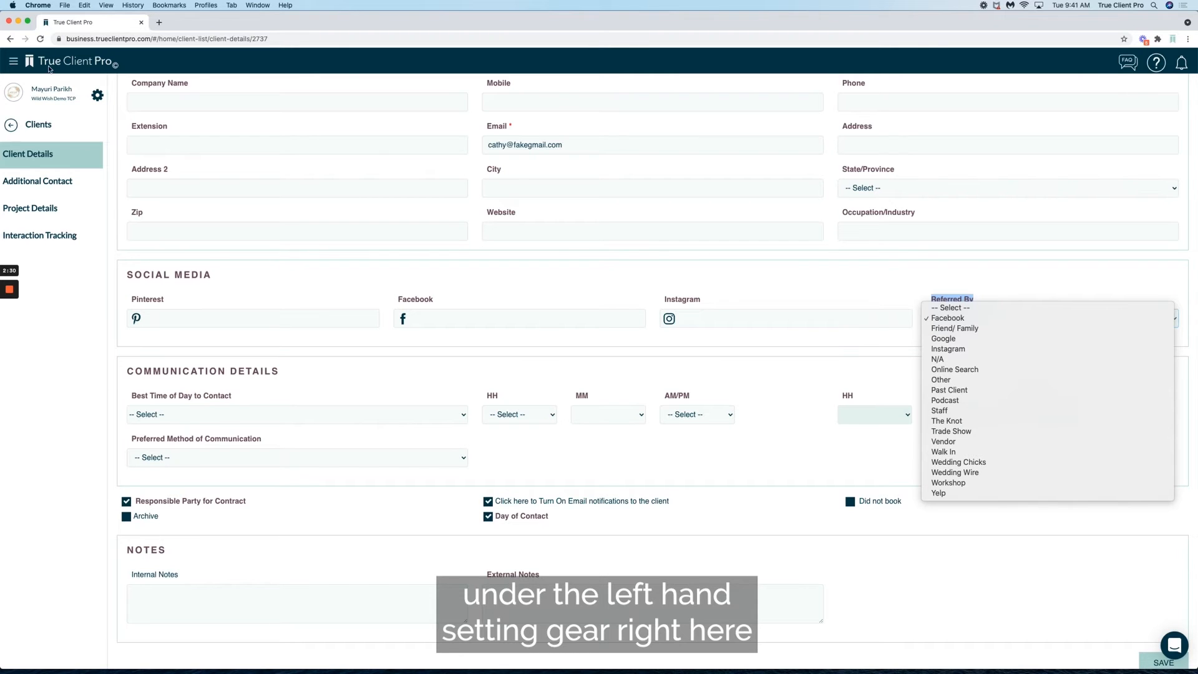
pyautogui.click(947, 317)
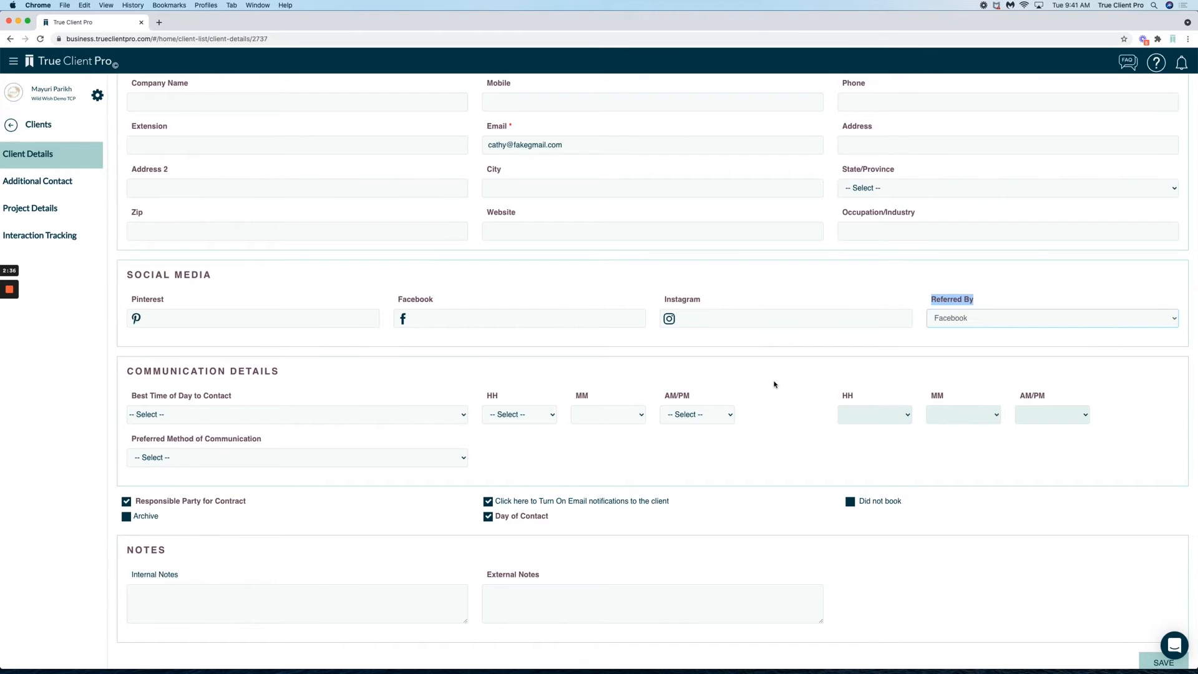
pyautogui.scroll(-3)
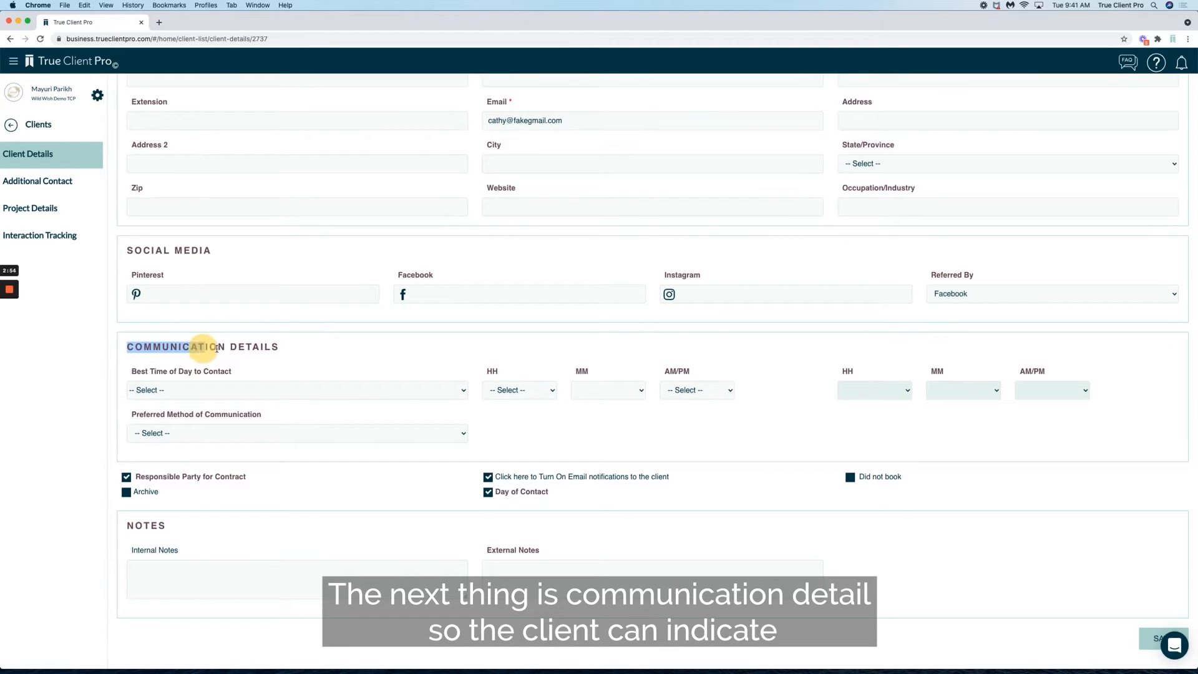
pyautogui.doubleClick(201, 346)
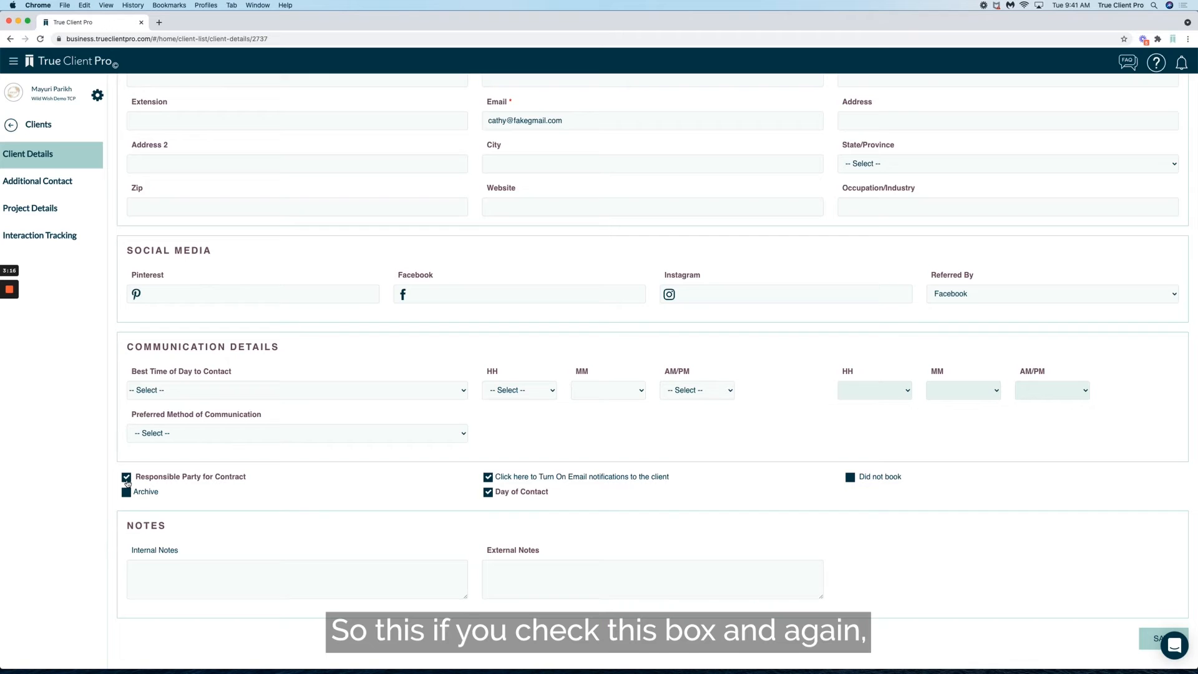
pyautogui.doubleClick(221, 476)
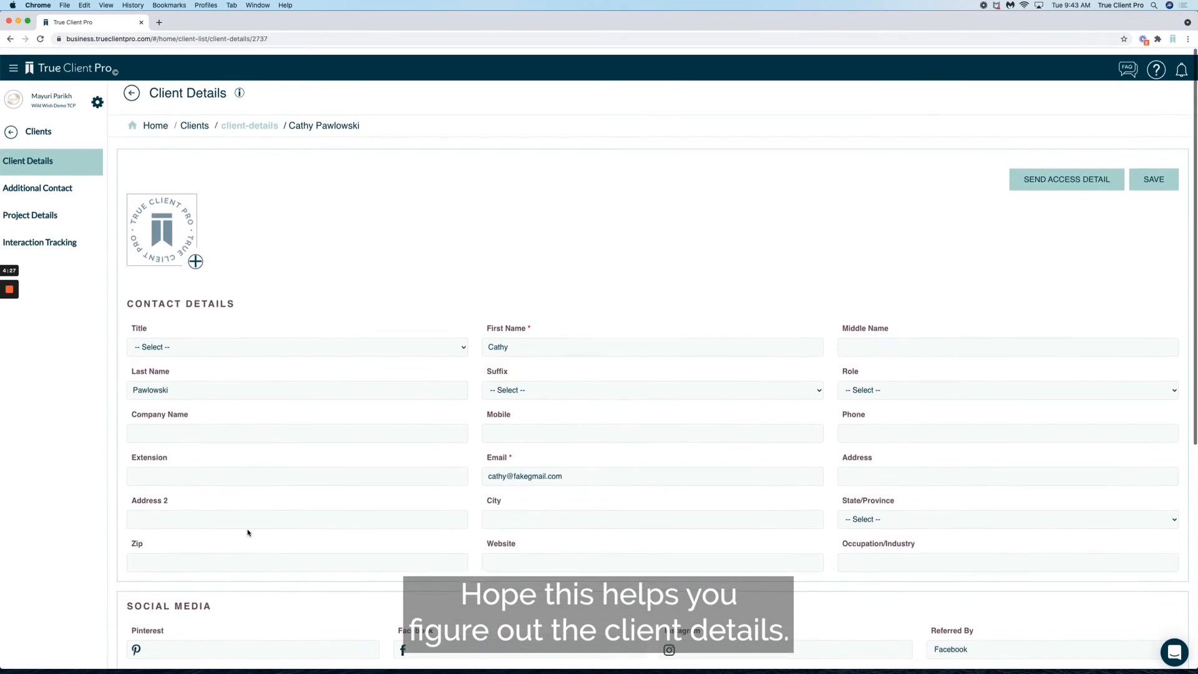
pyautogui.scroll(-3)
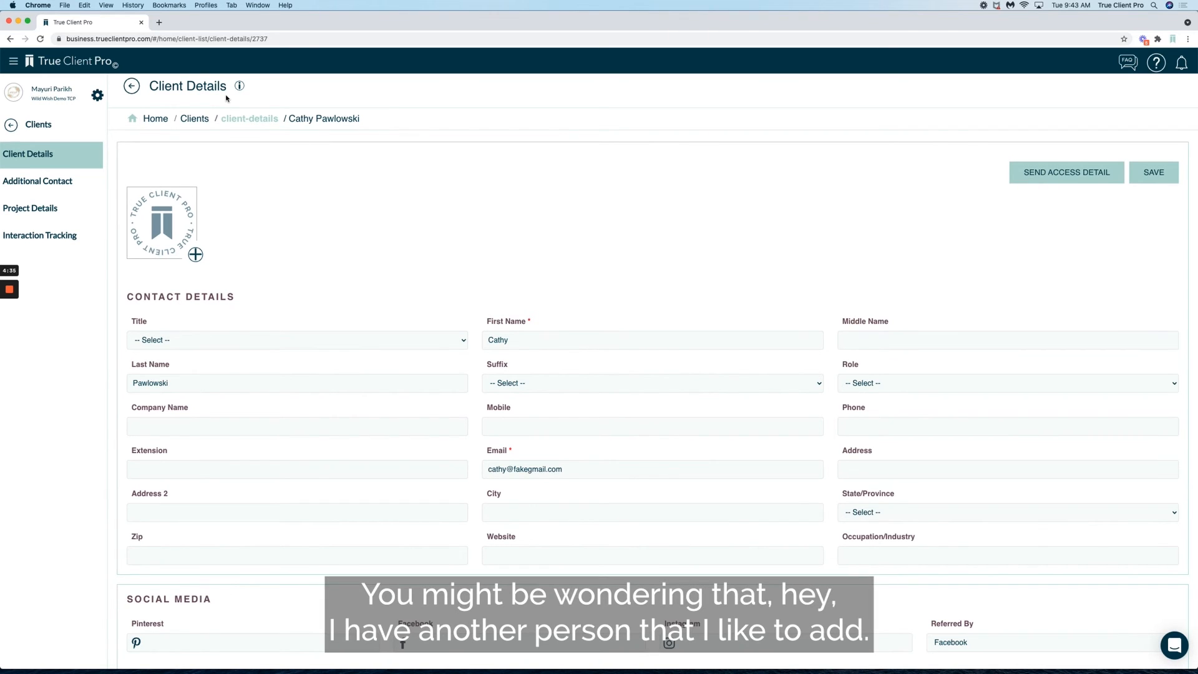
pyautogui.moveTo(481, 246)
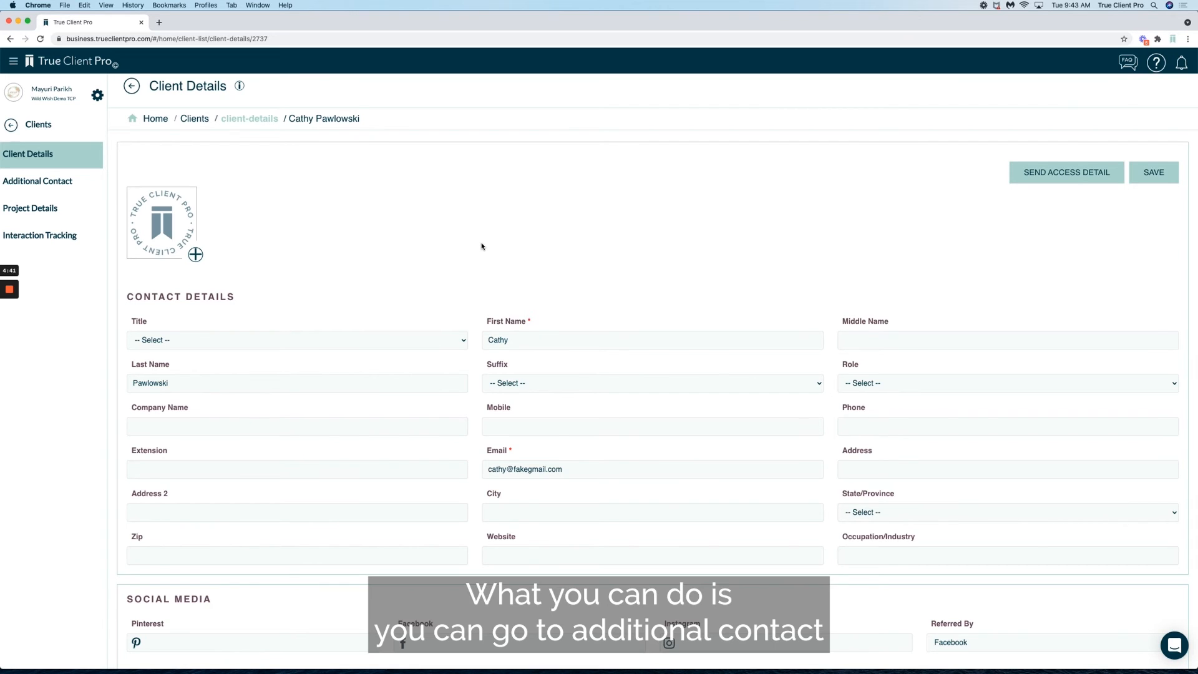
pyautogui.moveTo(37, 181)
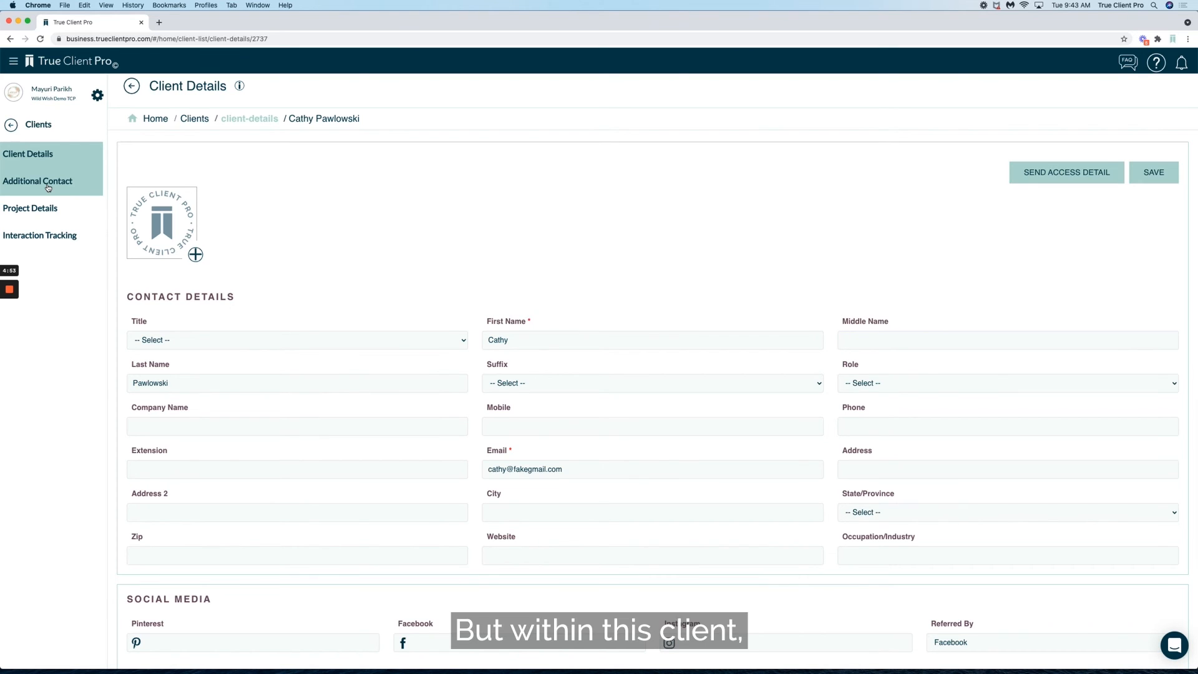
pyautogui.moveTo(775, 240)
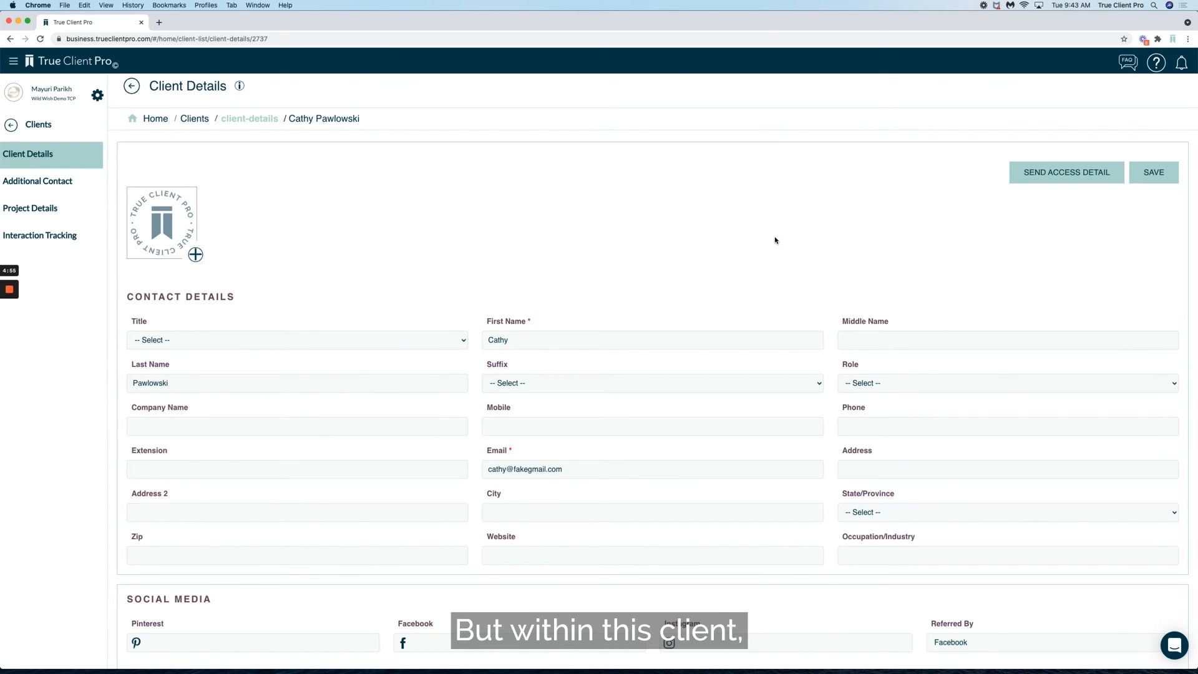
pyautogui.scroll(-3)
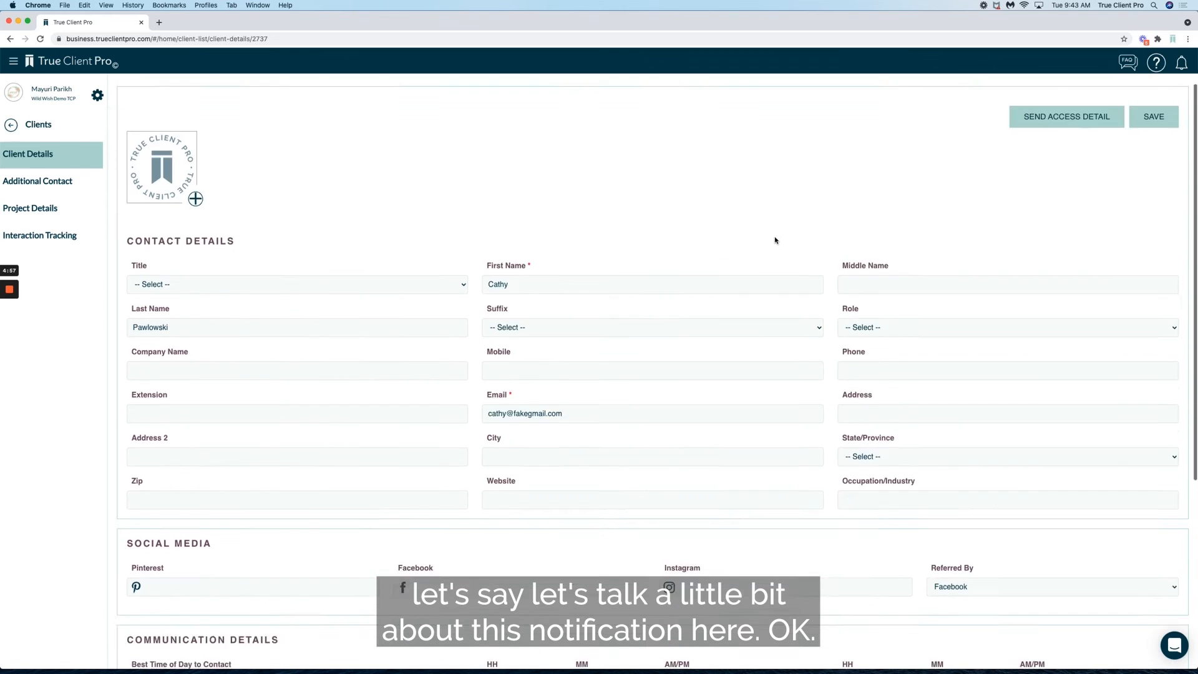
pyautogui.scroll(-3)
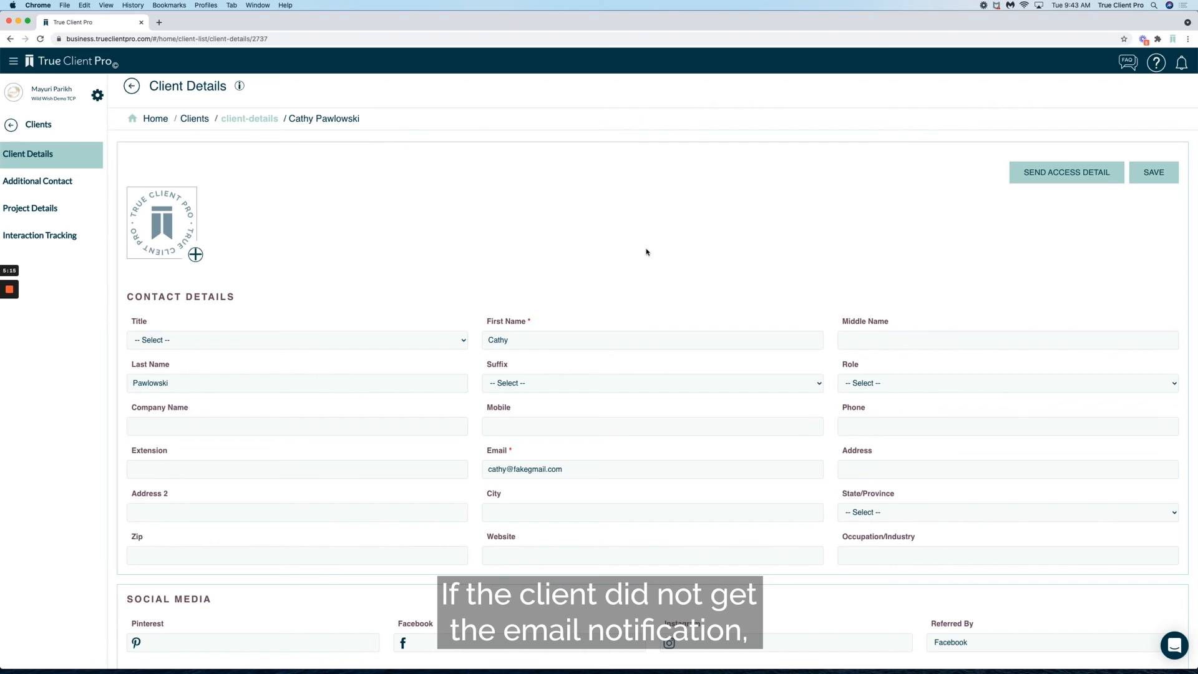
pyautogui.moveTo(644, 251)
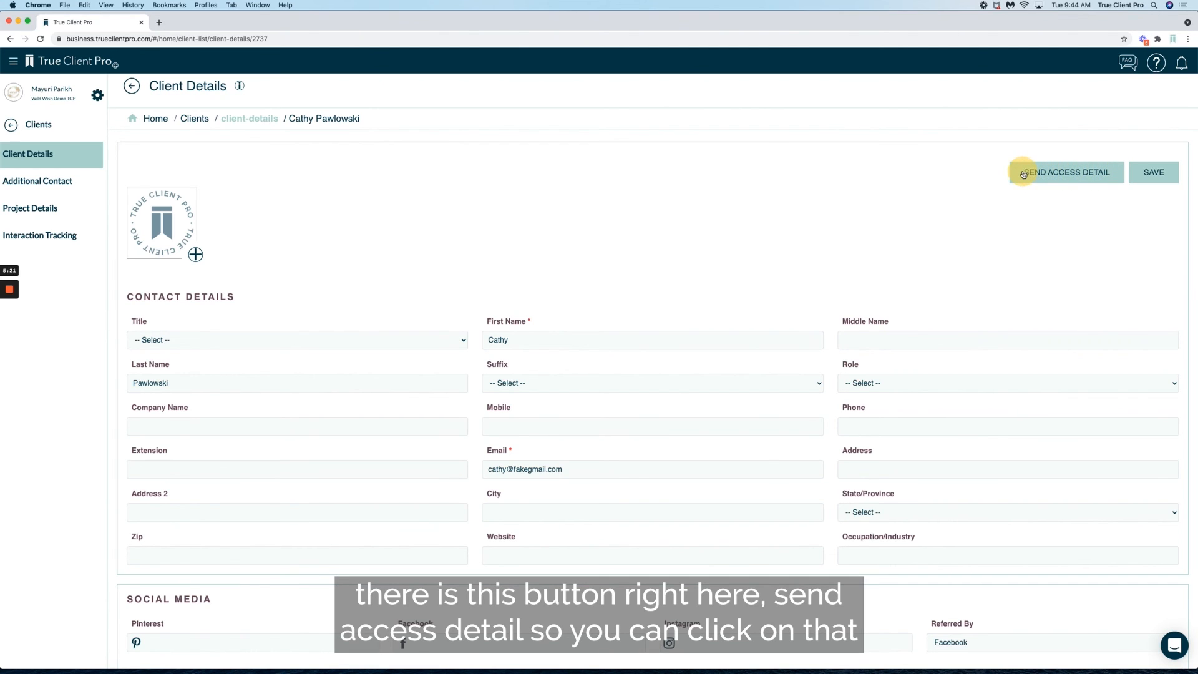
pyautogui.click(1065, 173)
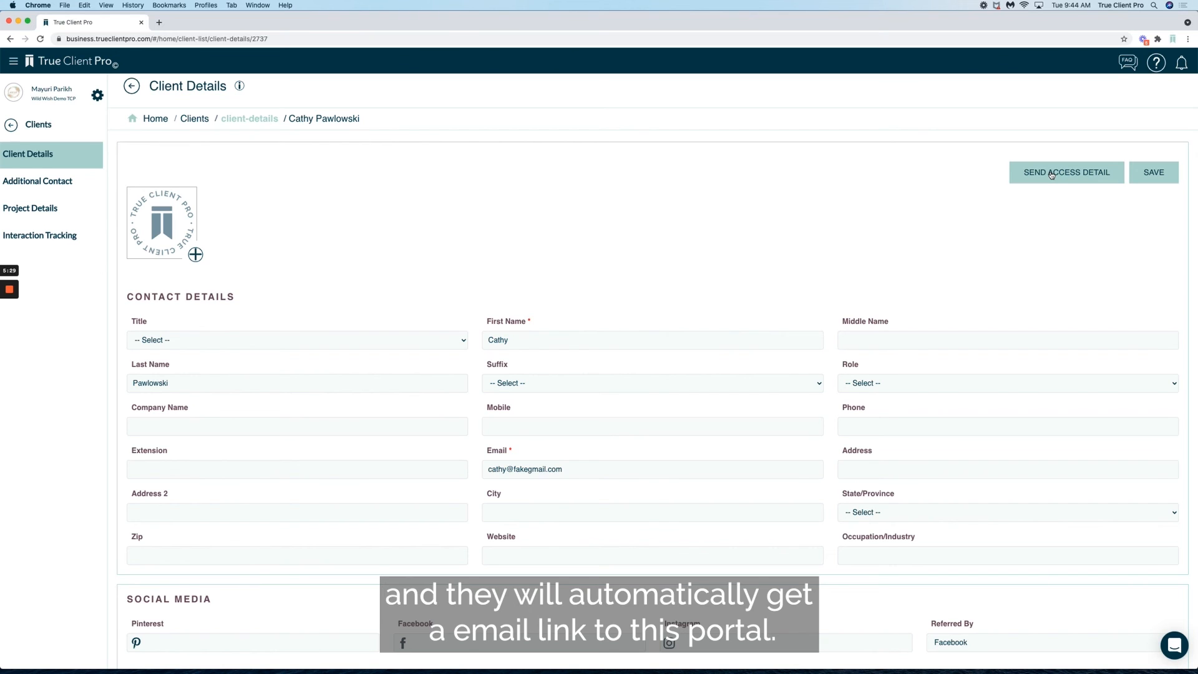
pyautogui.moveTo(941, 188)
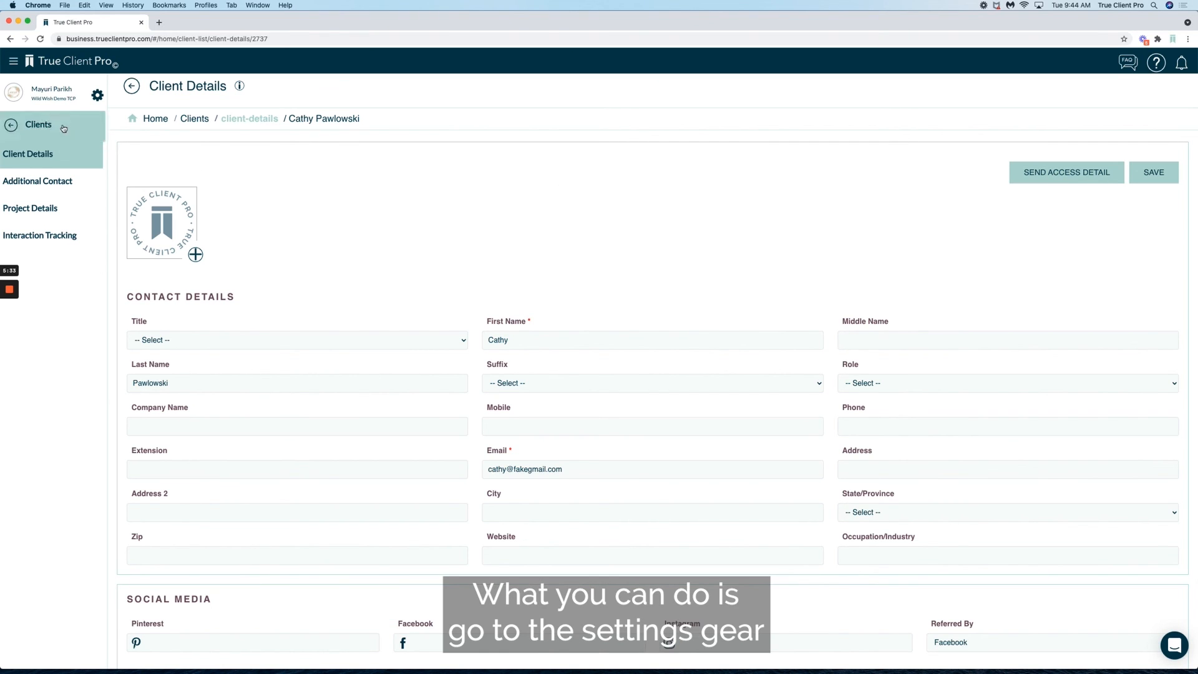
# Open Company Setting from the settings gear to view the customer login link
pyautogui.click(98, 95)
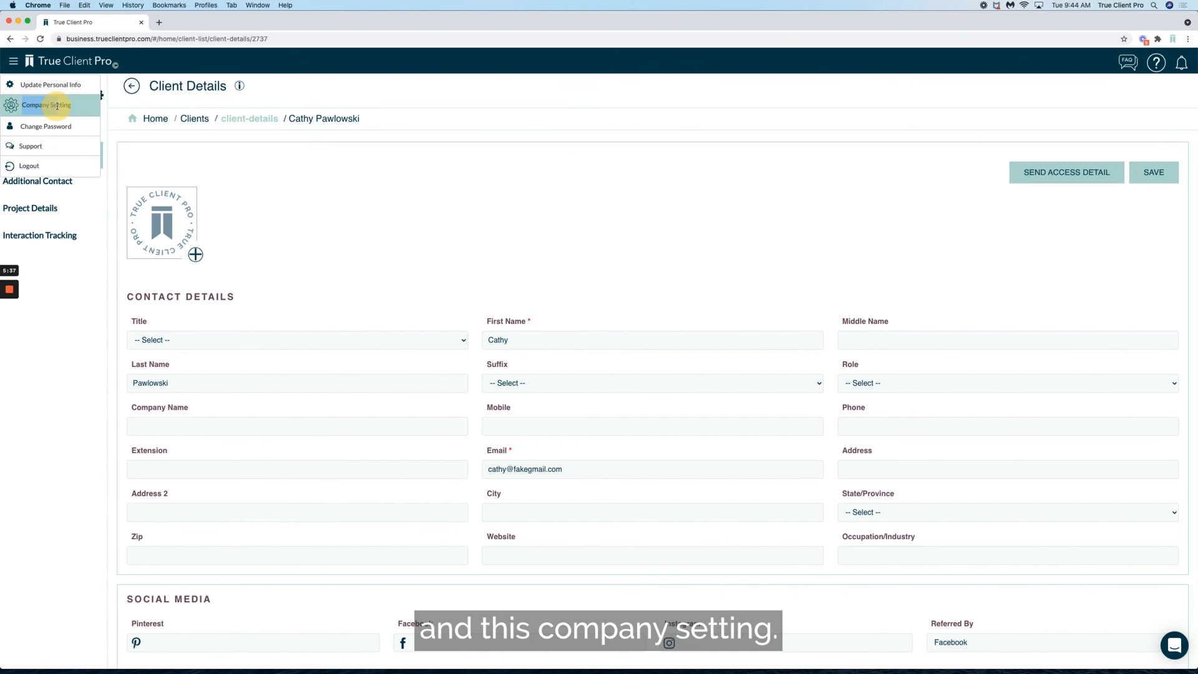
pyautogui.click(46, 105)
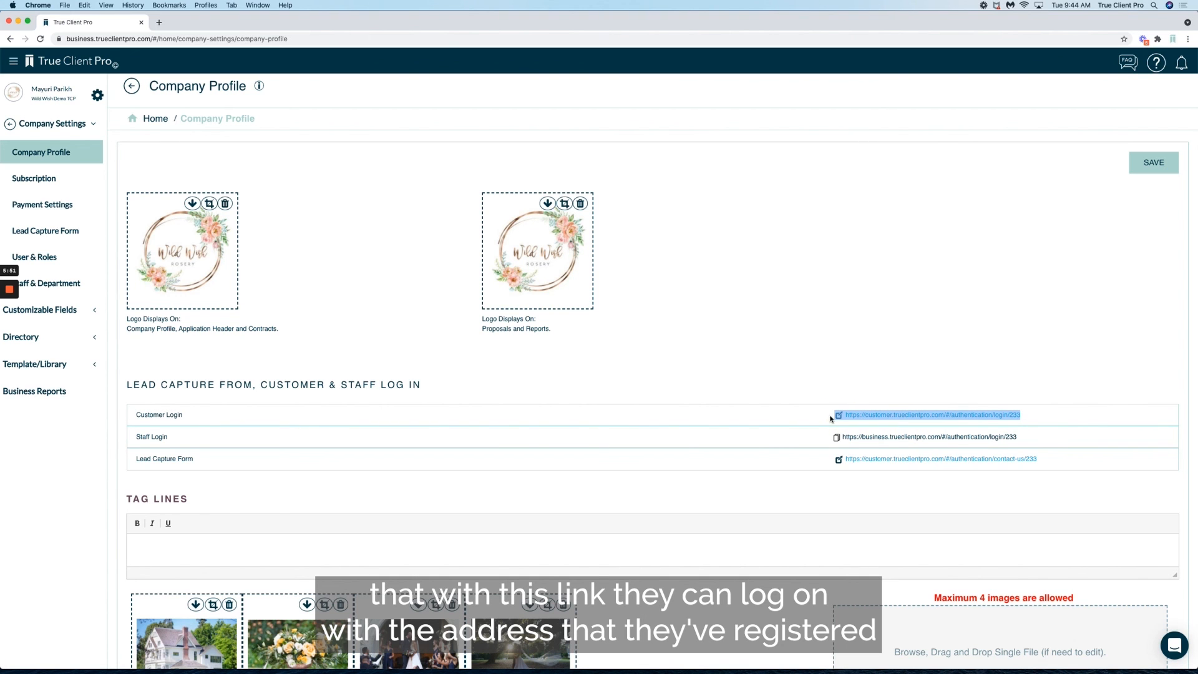
pyautogui.moveTo(181, 170)
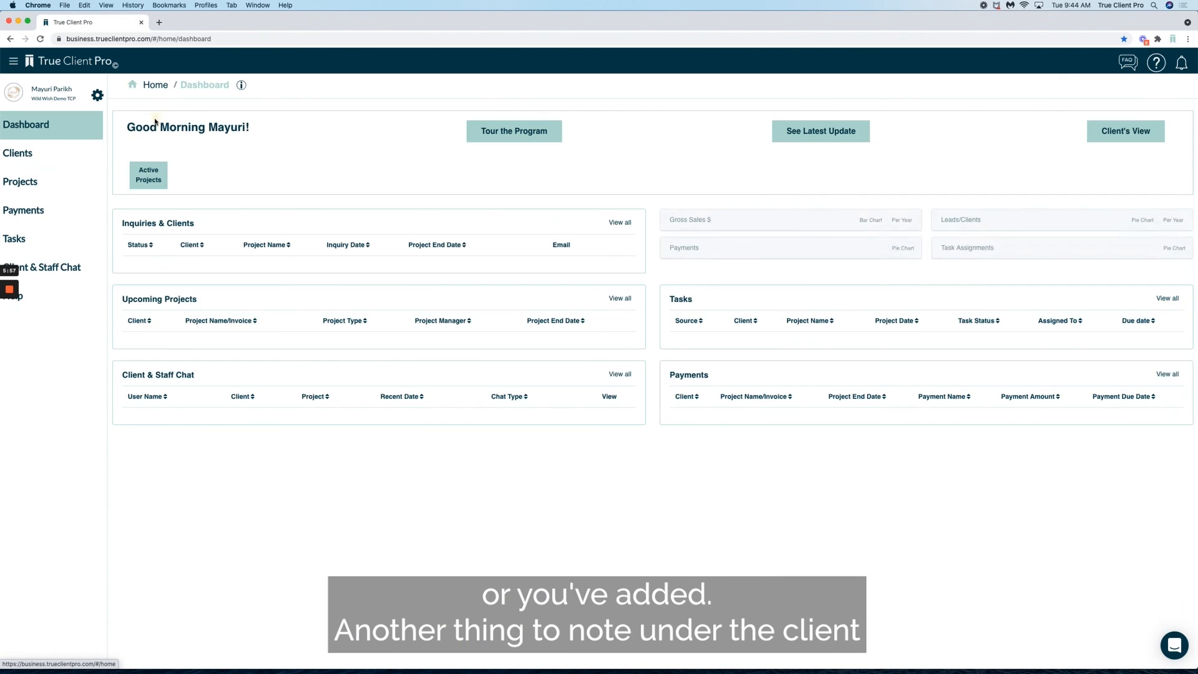
# Reopen the client's record, select its email, and scroll to the notification checkboxes and notes
pyautogui.click(17, 153)
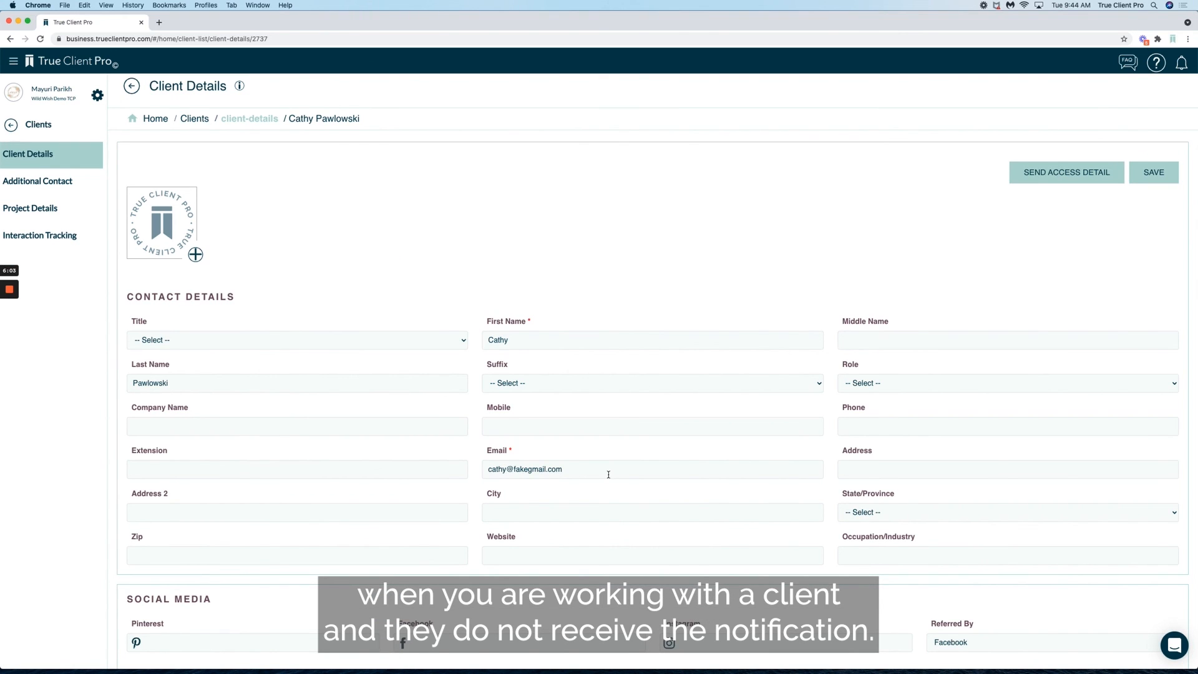
pyautogui.doubleClick(524, 469)
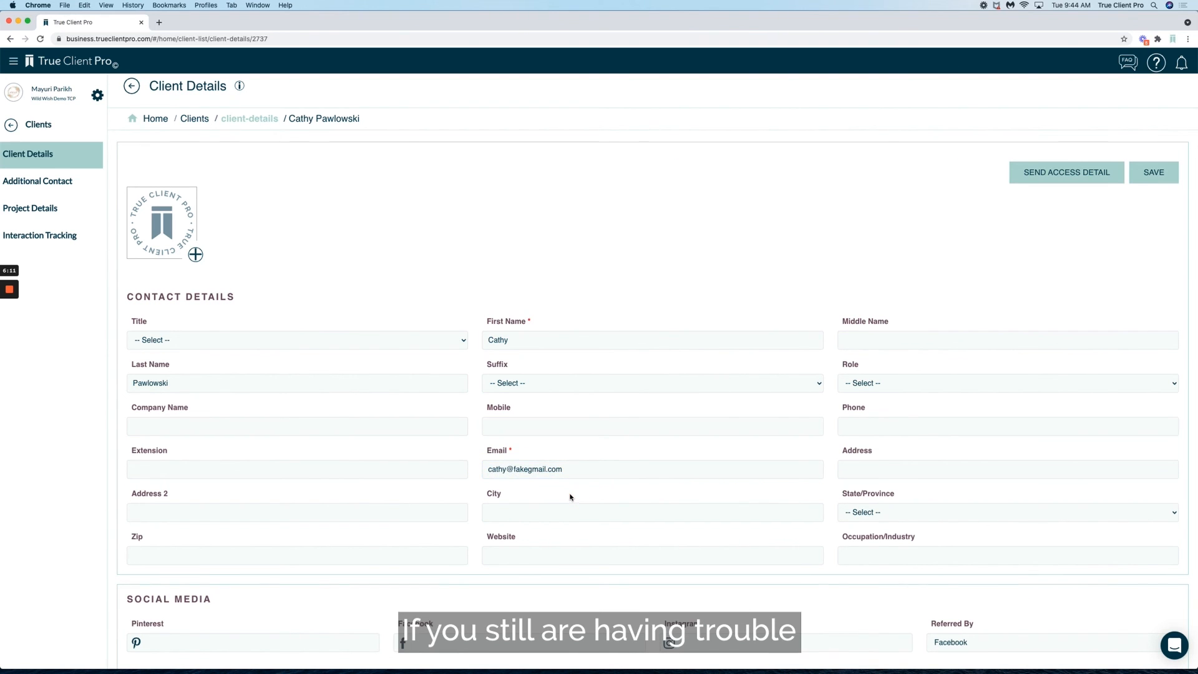
pyautogui.scroll(-3)
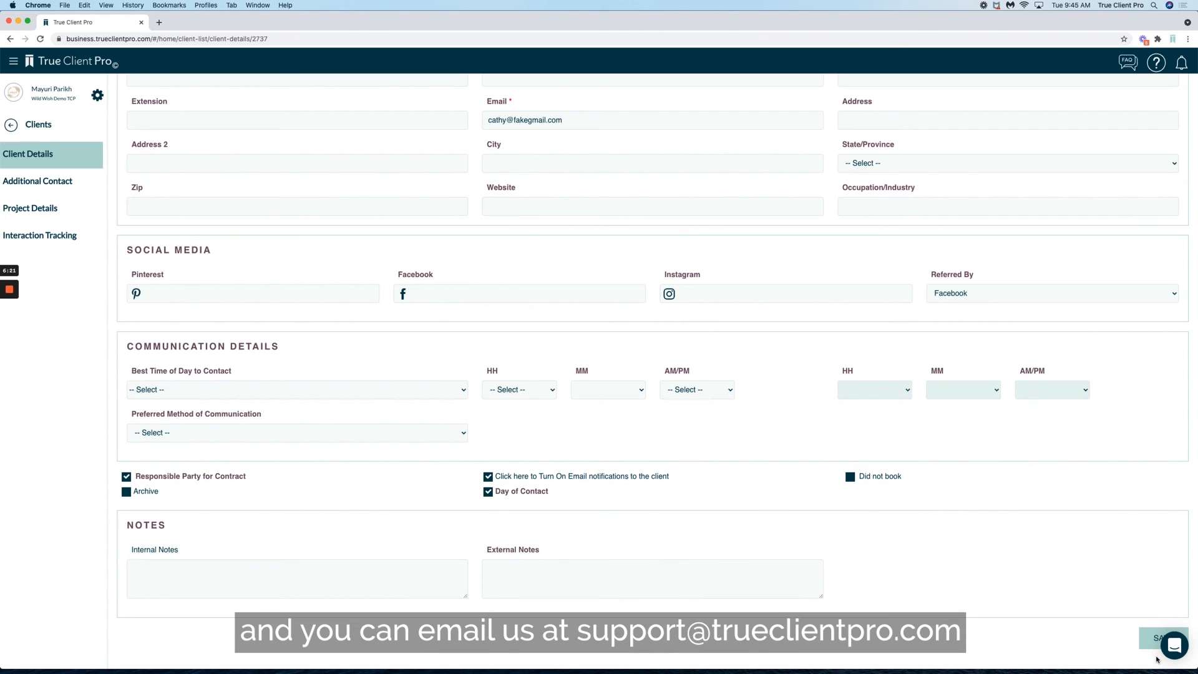
pyautogui.moveTo(1113, 645)
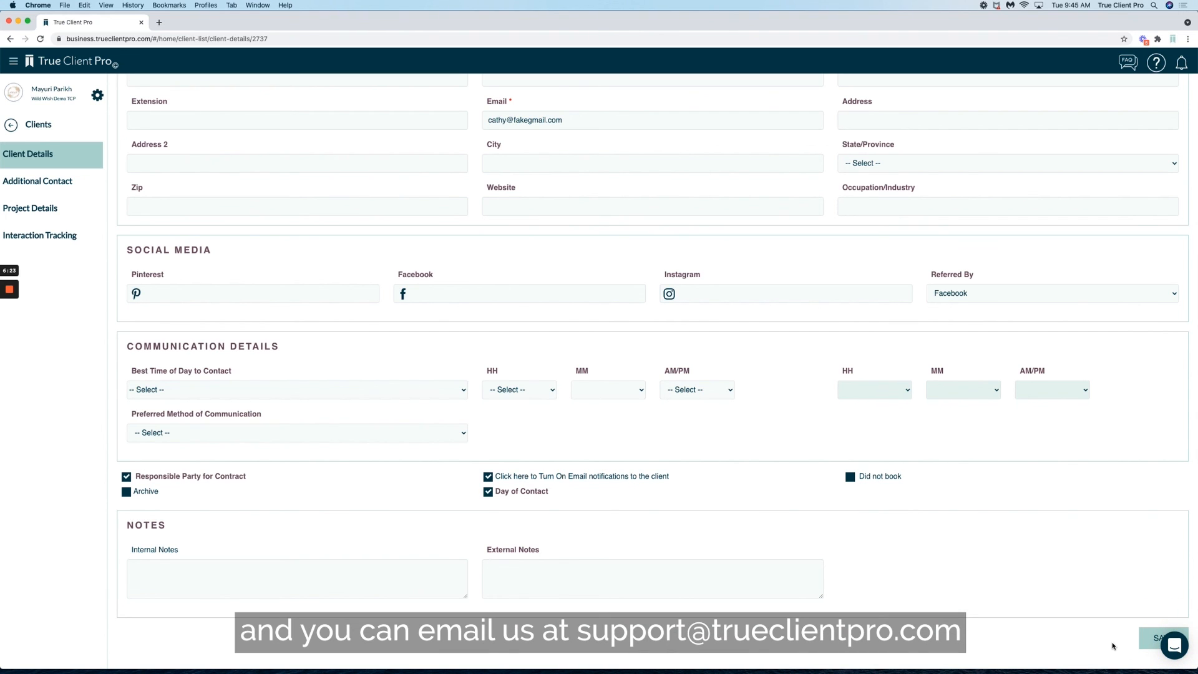